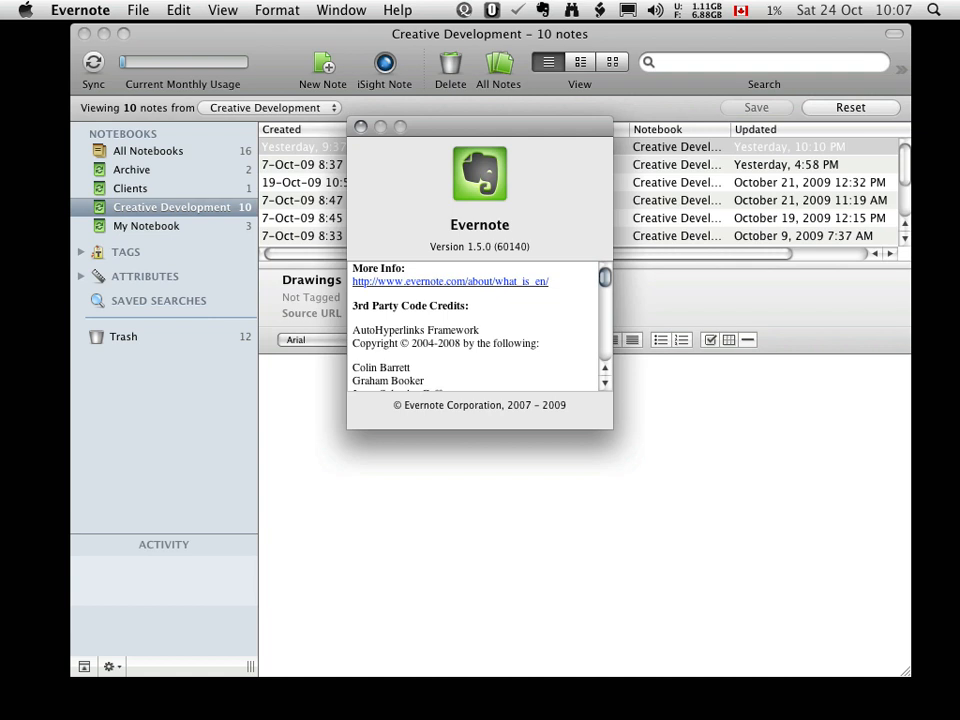
{"action": "mouse_move", "coordinate": [278, 294]}
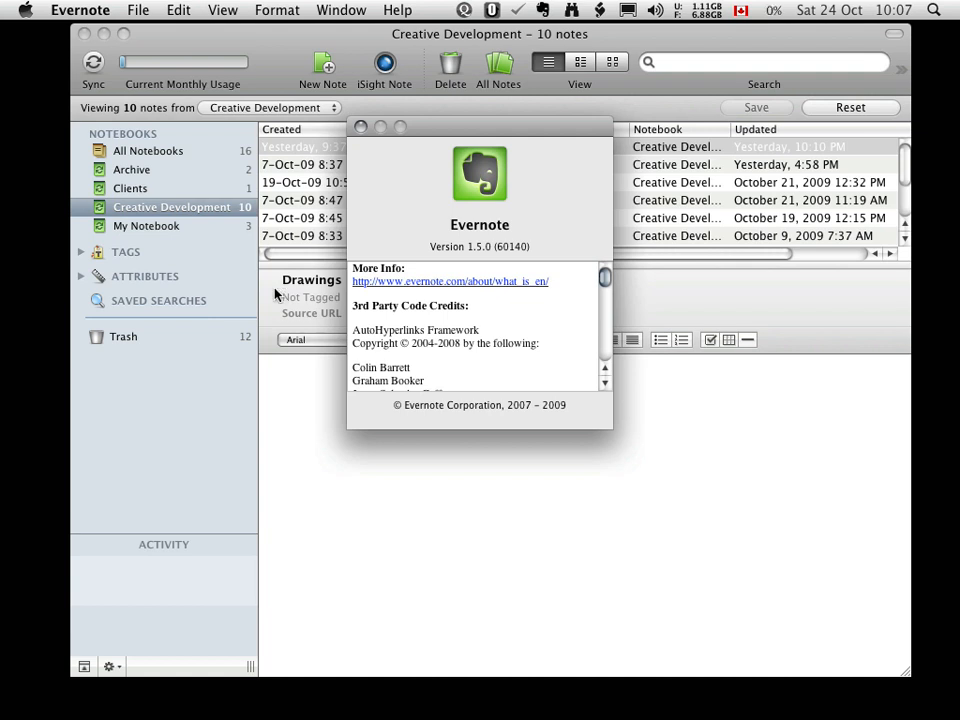
Dismiss the About Evernote 1.5.0 window to return to the Drawings note.
{"action": "left_click", "coordinate": [360, 128]}
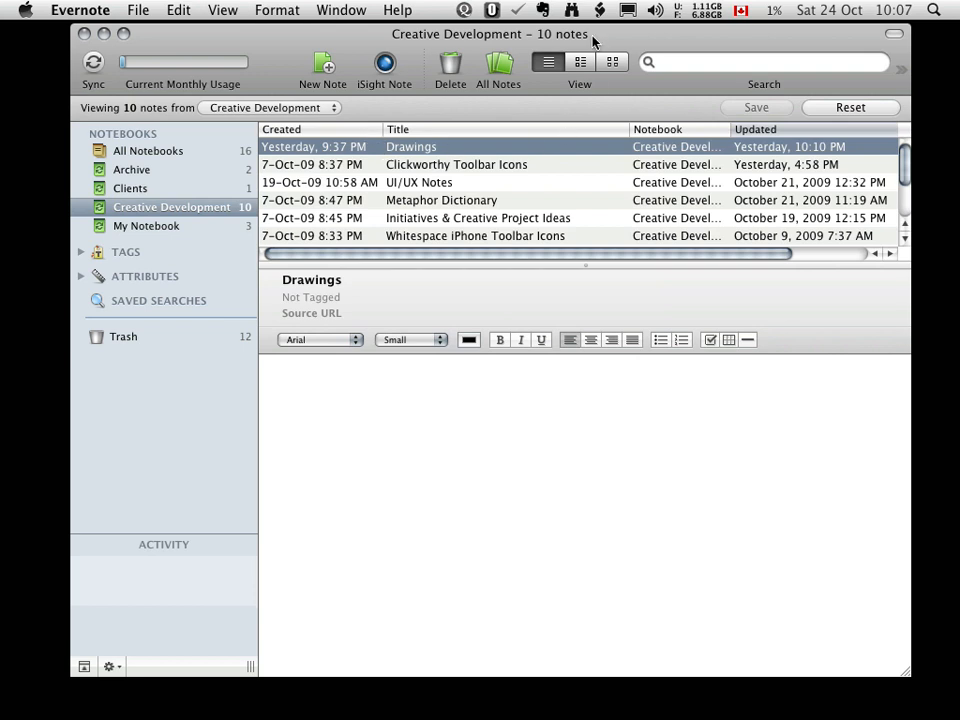
Switch Ink handwriting recognition On in System Preferences, confirm, and close the preferences.
{"action": "left_click", "coordinate": [24, 8]}
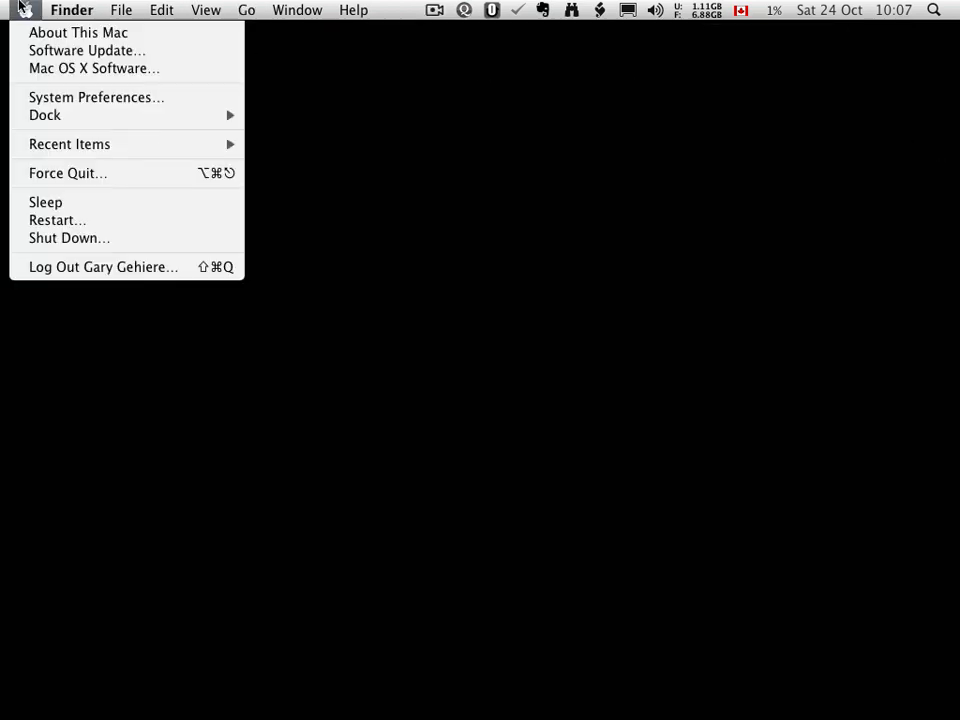
{"action": "mouse_move", "coordinate": [96, 96]}
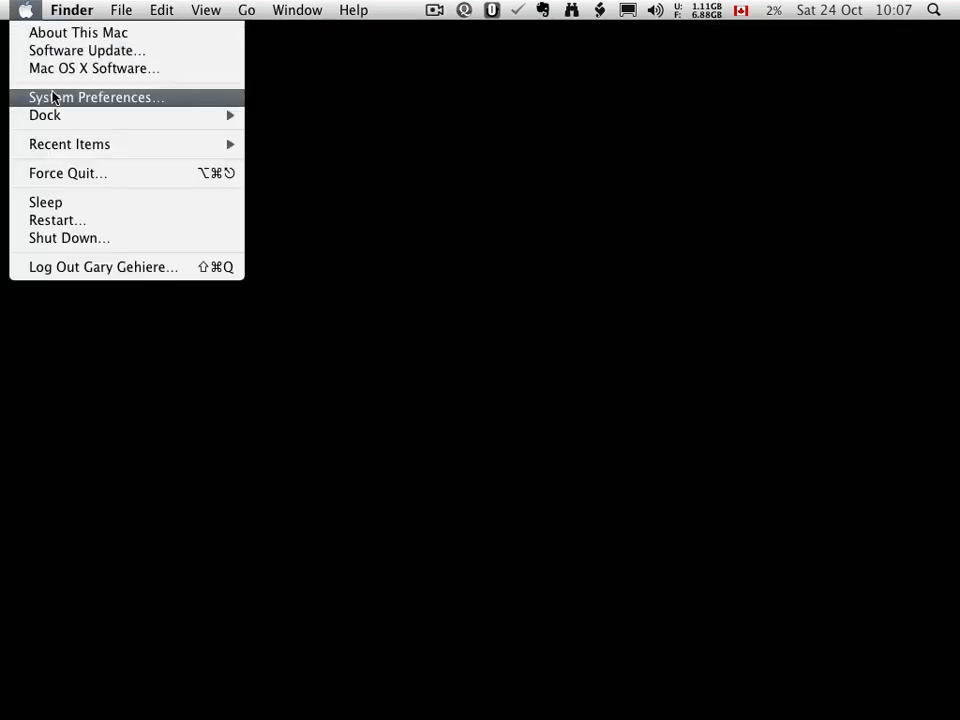
{"action": "left_click", "coordinate": [96, 96]}
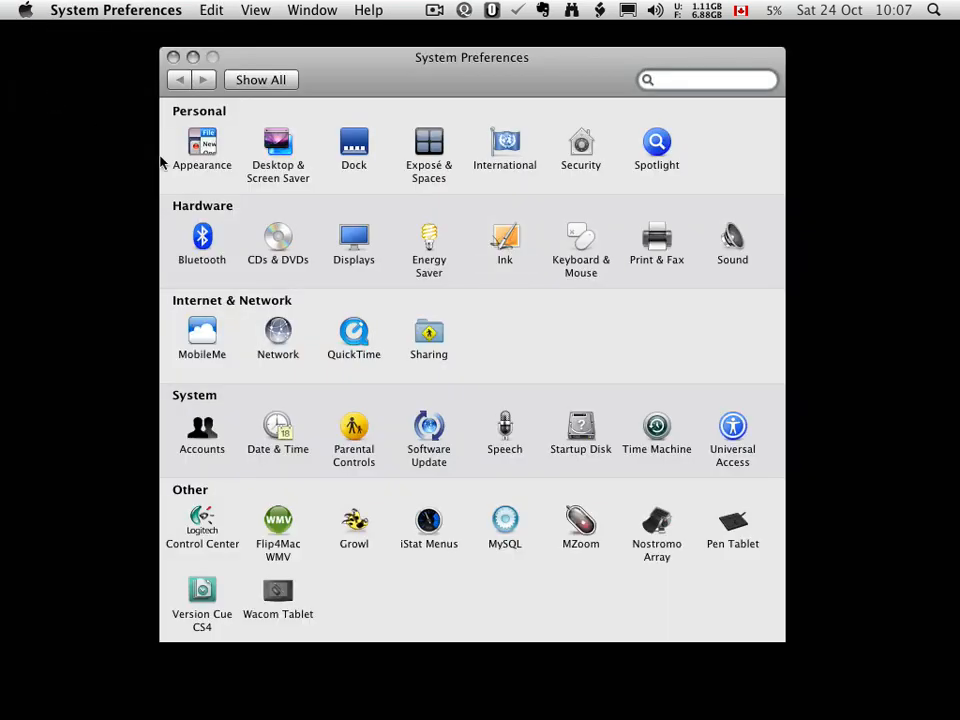
{"action": "left_click", "coordinate": [504, 240]}
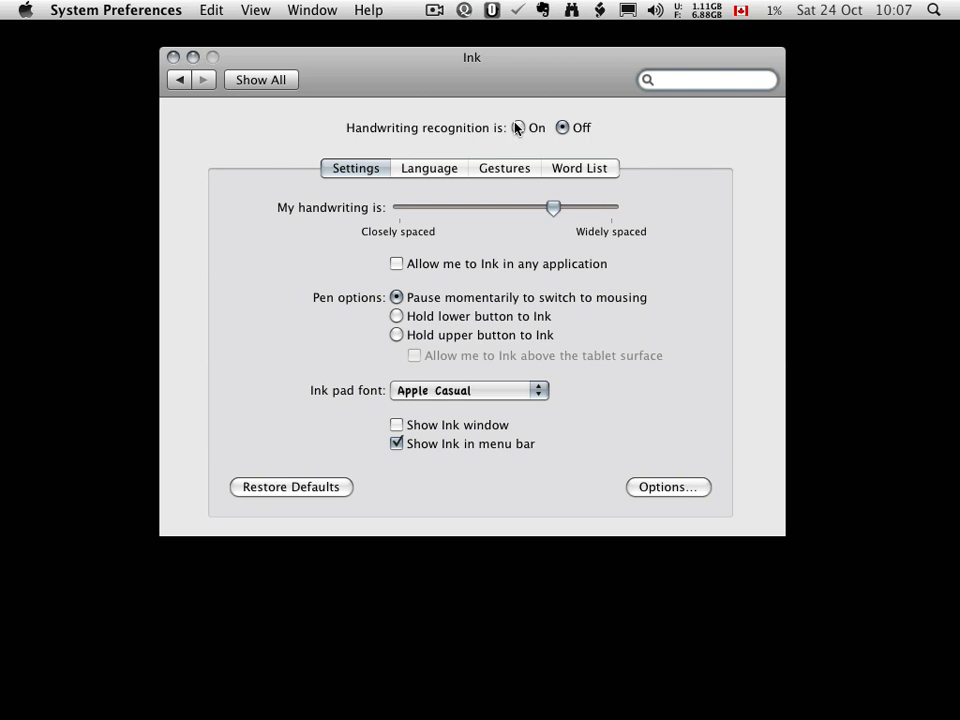
{"action": "left_click", "coordinate": [516, 128]}
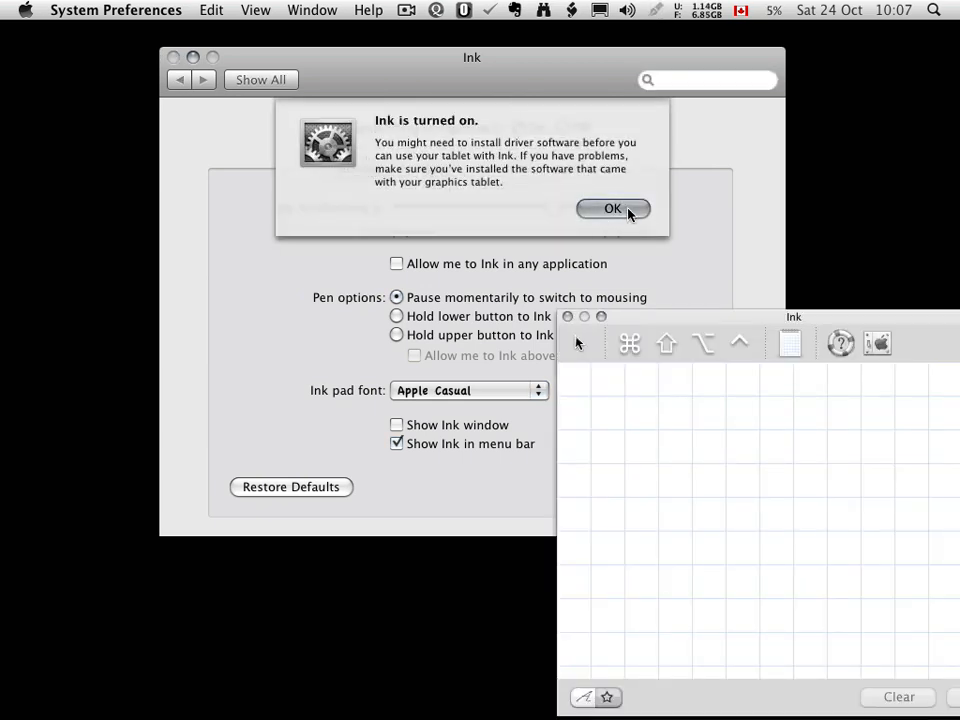
{"action": "left_click", "coordinate": [612, 208]}
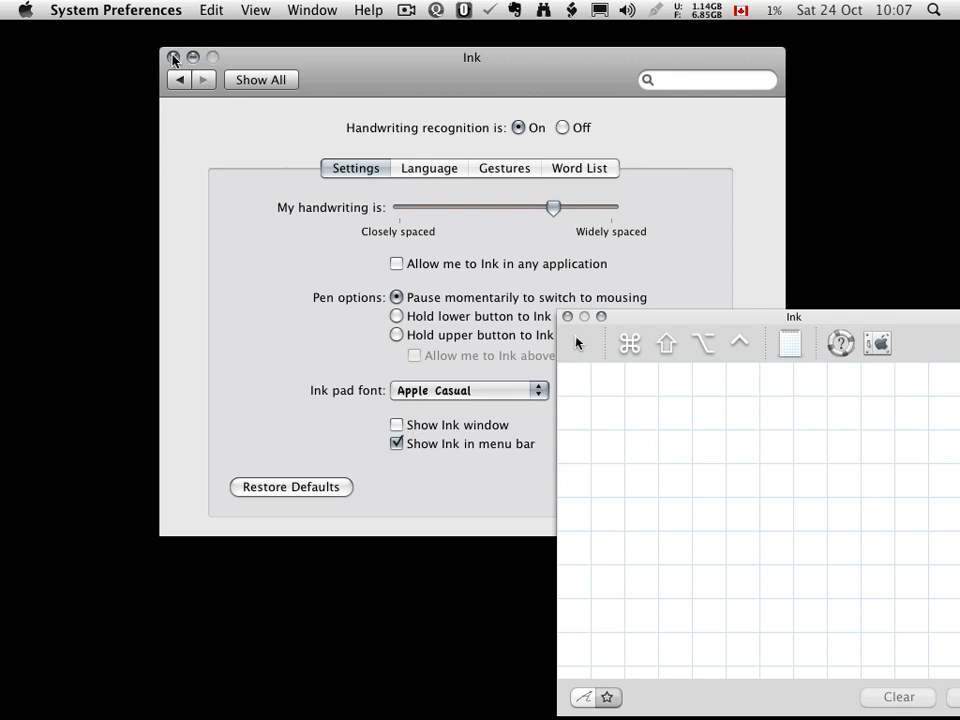
{"action": "left_click", "coordinate": [654, 10]}
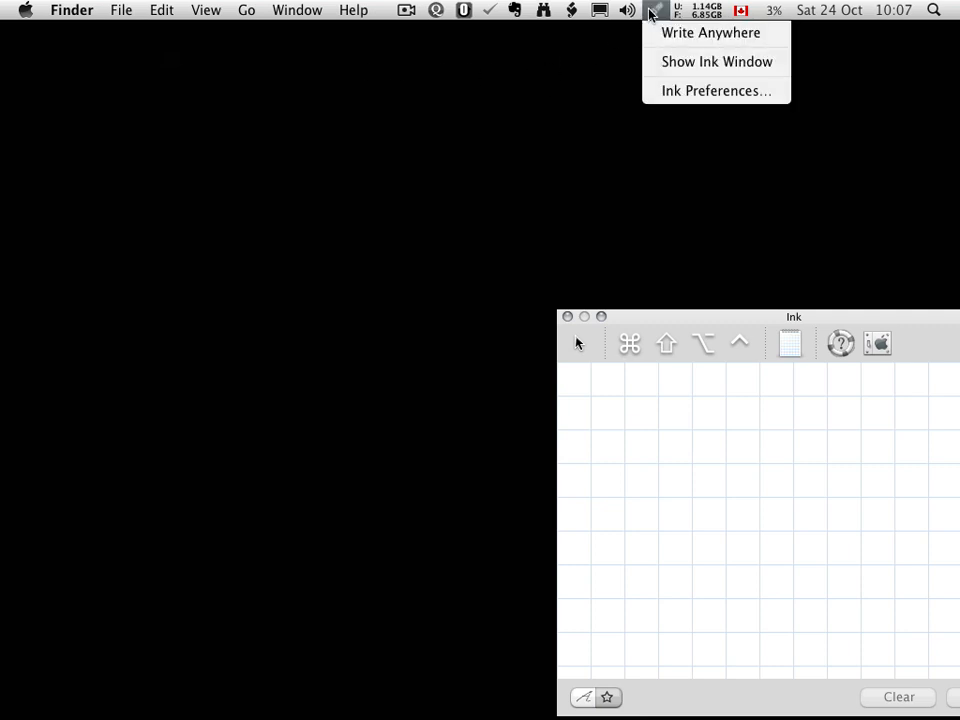
Show the Ink writing pad from the Ink menu-bar menu.
{"action": "left_click", "coordinate": [660, 68]}
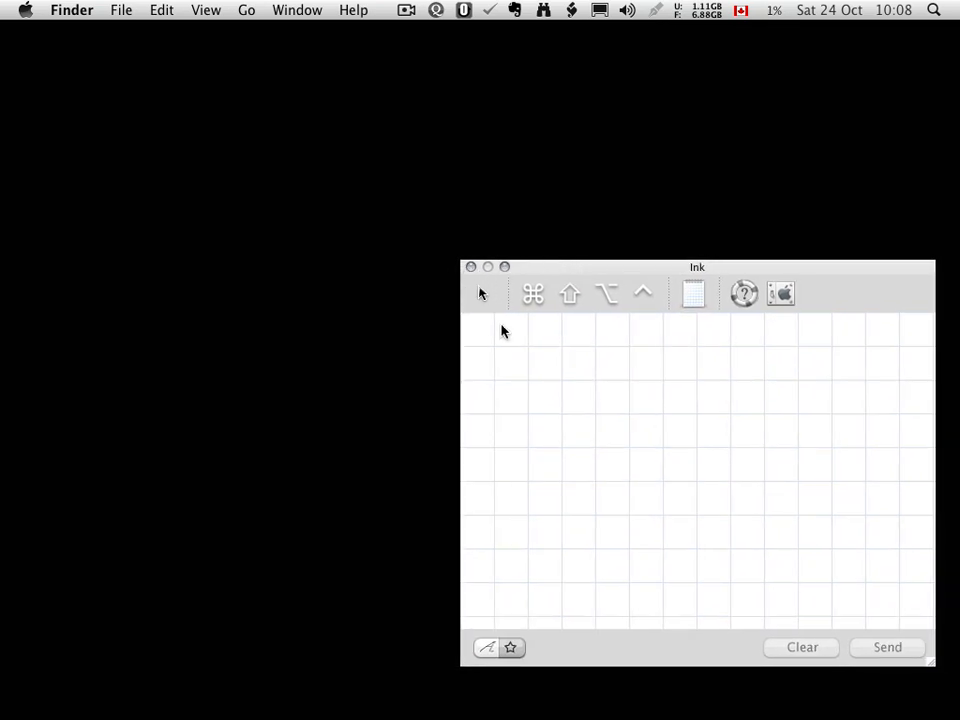
{"action": "mouse_move", "coordinate": [546, 342]}
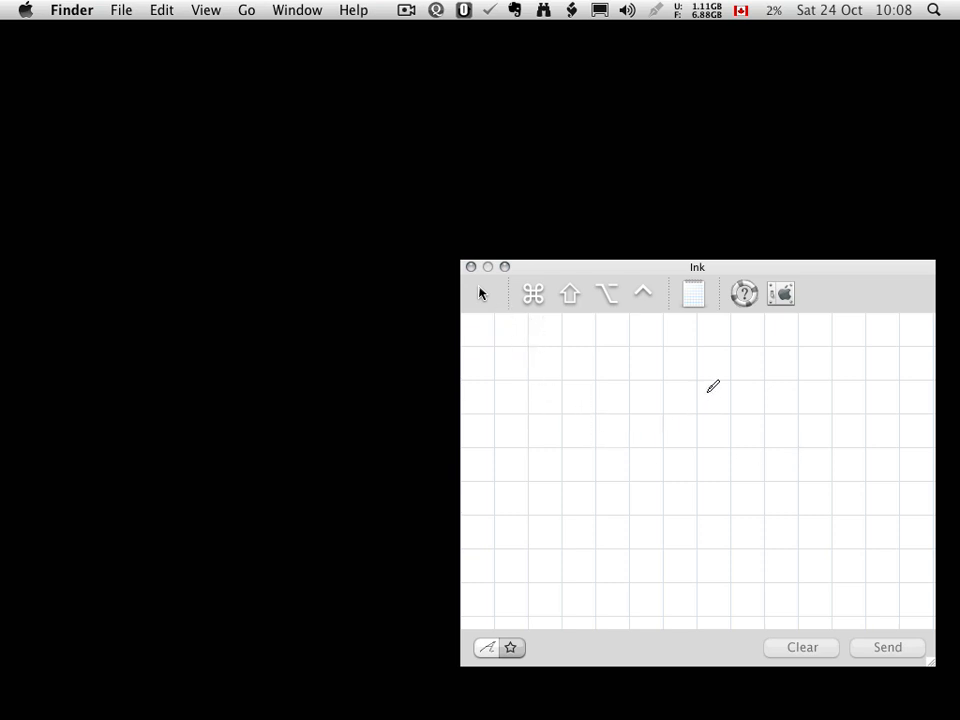
{"action": "mouse_move", "coordinate": [706, 348]}
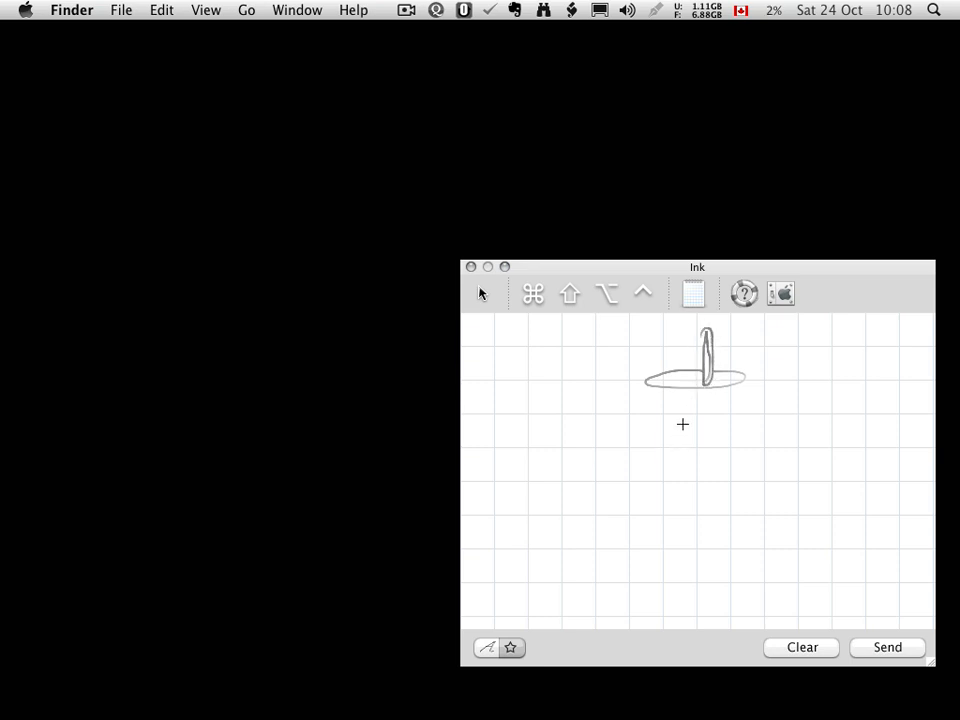
Draw the conning tower, porthole, long hull outline and tail fin of the submarine.
{"action": "left_click_drag", "start_coordinate": [700, 390], "coordinate": [640, 420]}
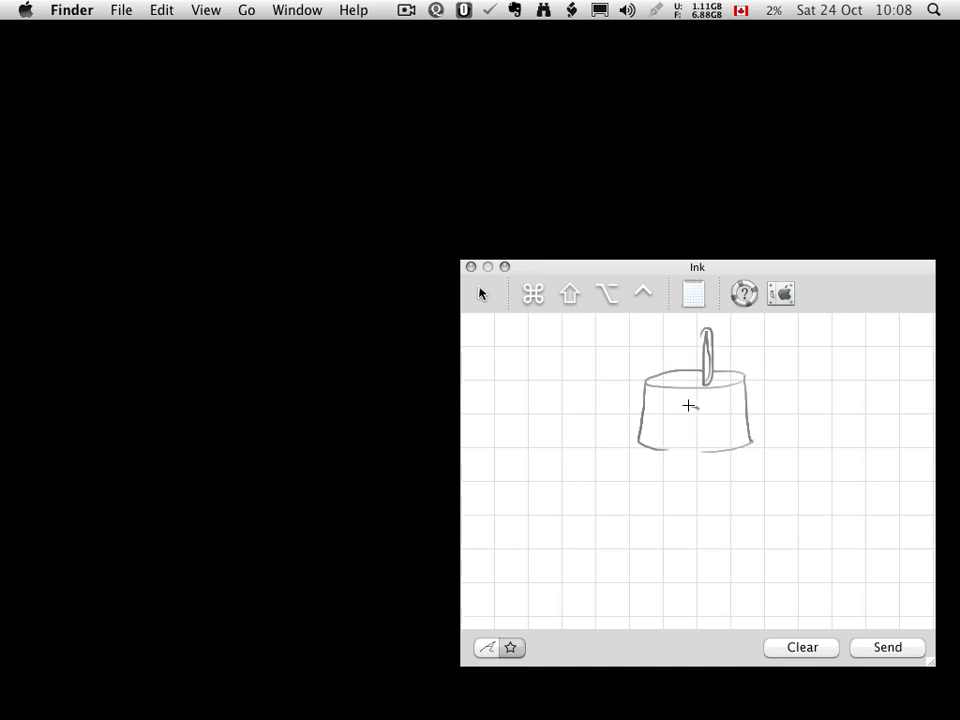
{"action": "left_click_drag", "start_coordinate": [680, 410], "coordinate": [704, 424]}
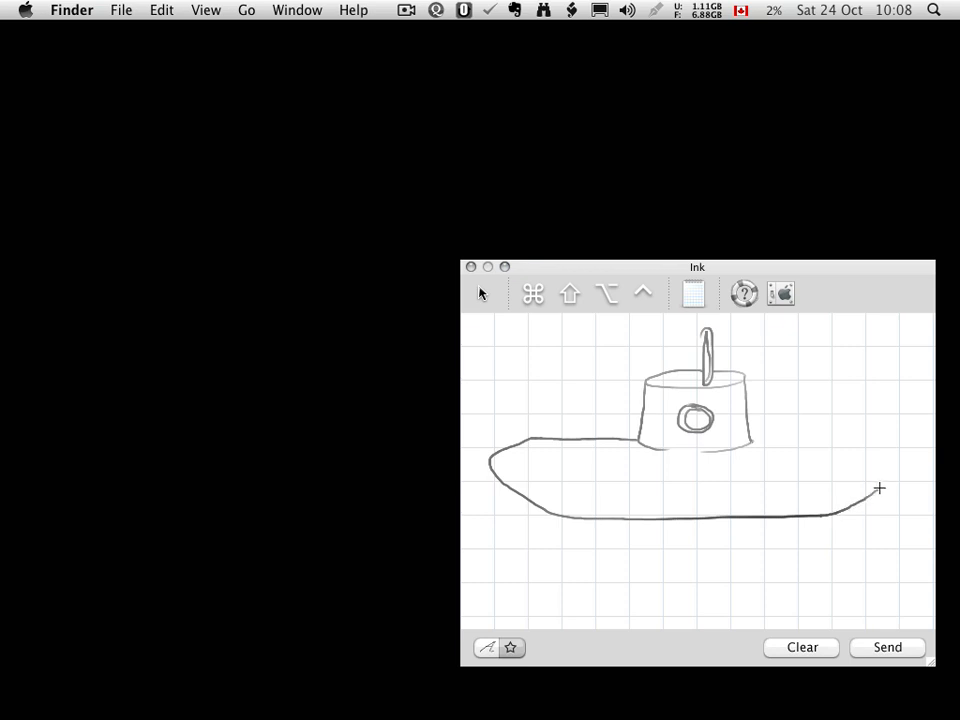
{"action": "left_click_drag", "start_coordinate": [880, 488], "coordinate": [924, 490]}
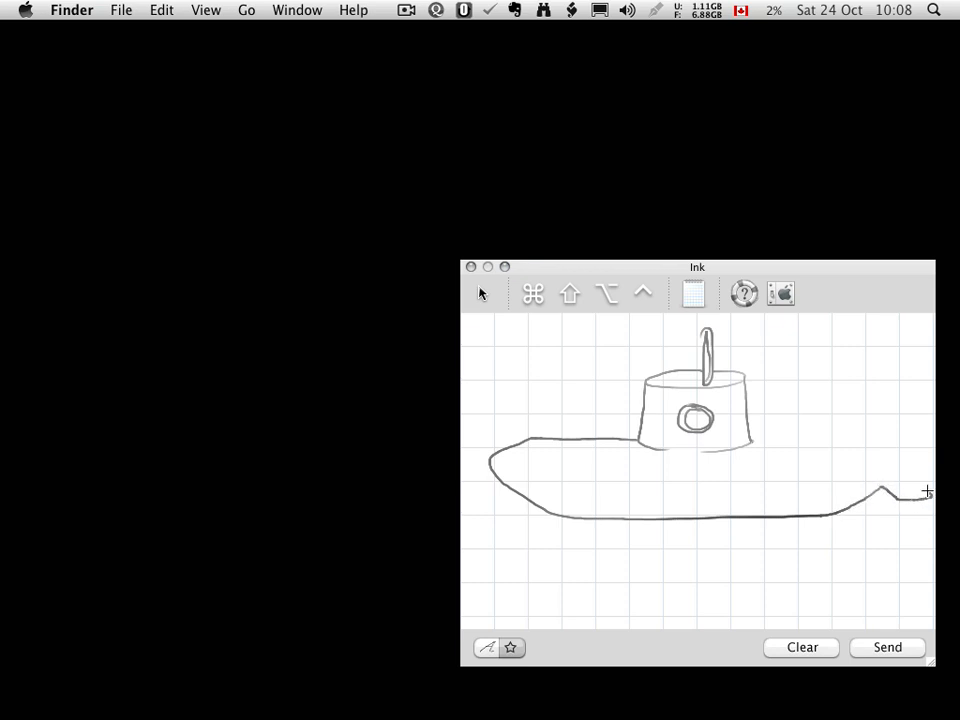
{"action": "left_click_drag", "start_coordinate": [924, 490], "coordinate": [892, 430]}
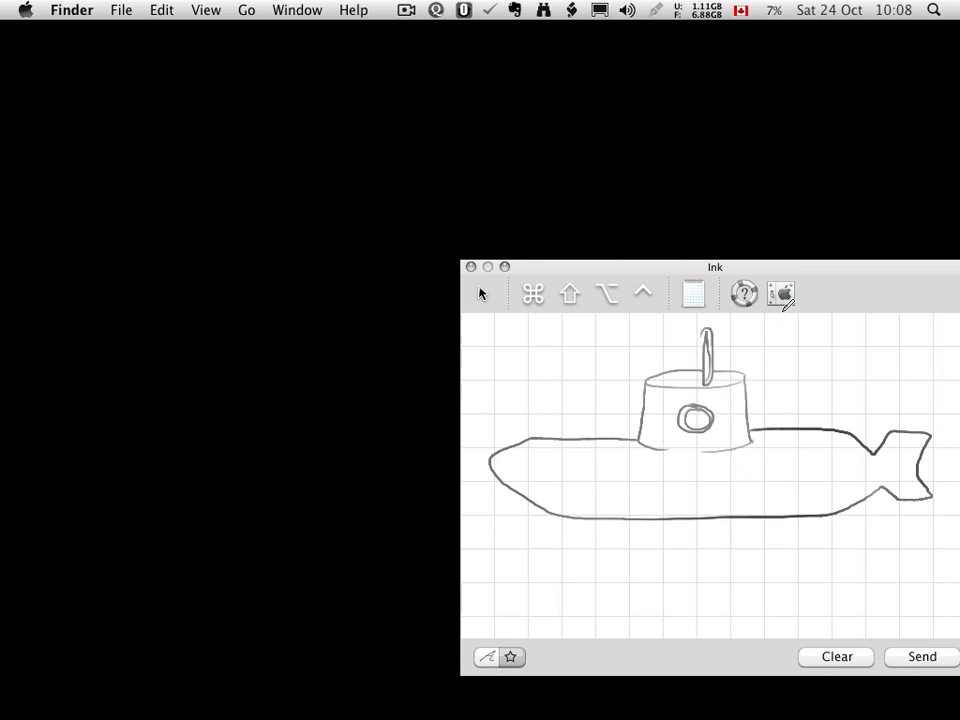
Add bubbles by the tail, three hull portholes and a shaded mark at the nose.
{"action": "left_click_drag", "start_coordinate": [716, 268], "coordinate": [648, 264]}
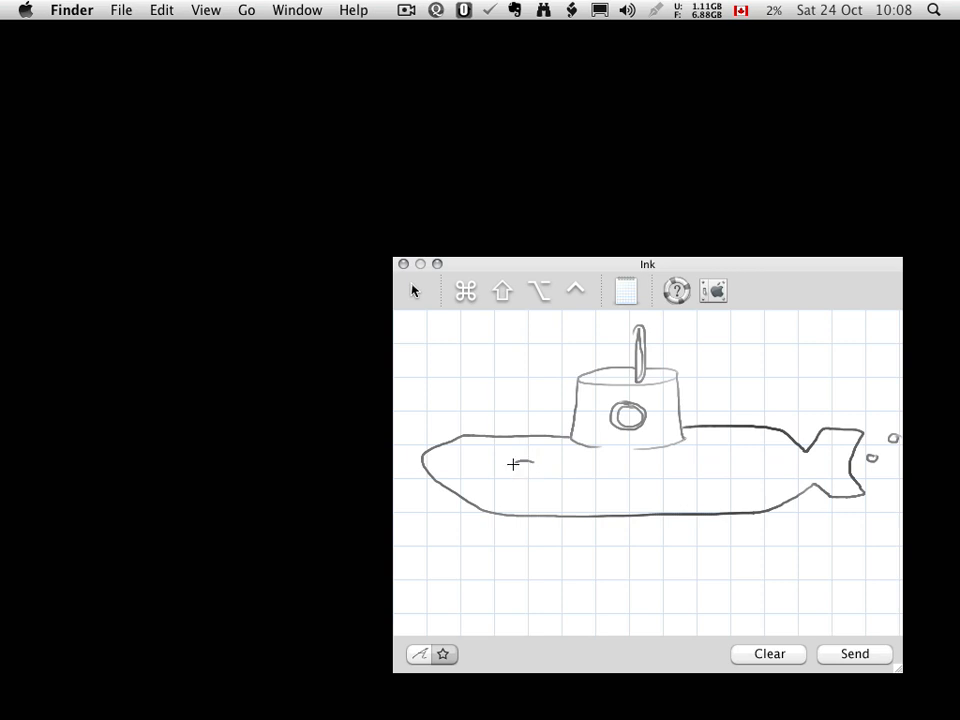
{"action": "left_click_drag", "start_coordinate": [516, 464], "coordinate": [536, 480]}
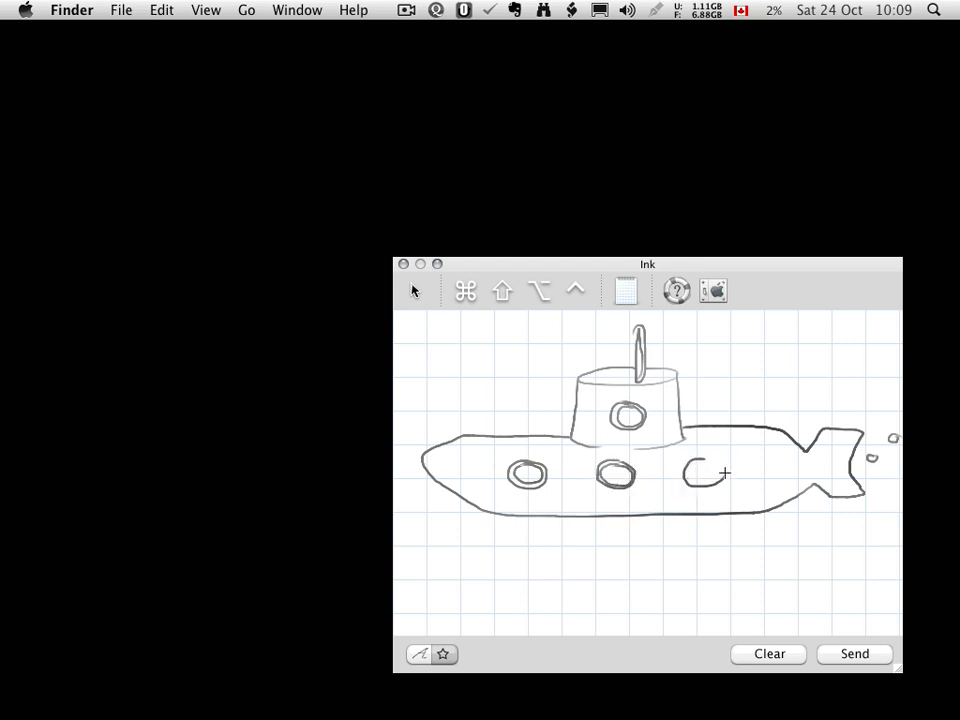
{"action": "left_click_drag", "start_coordinate": [690, 476], "coordinate": [720, 476]}
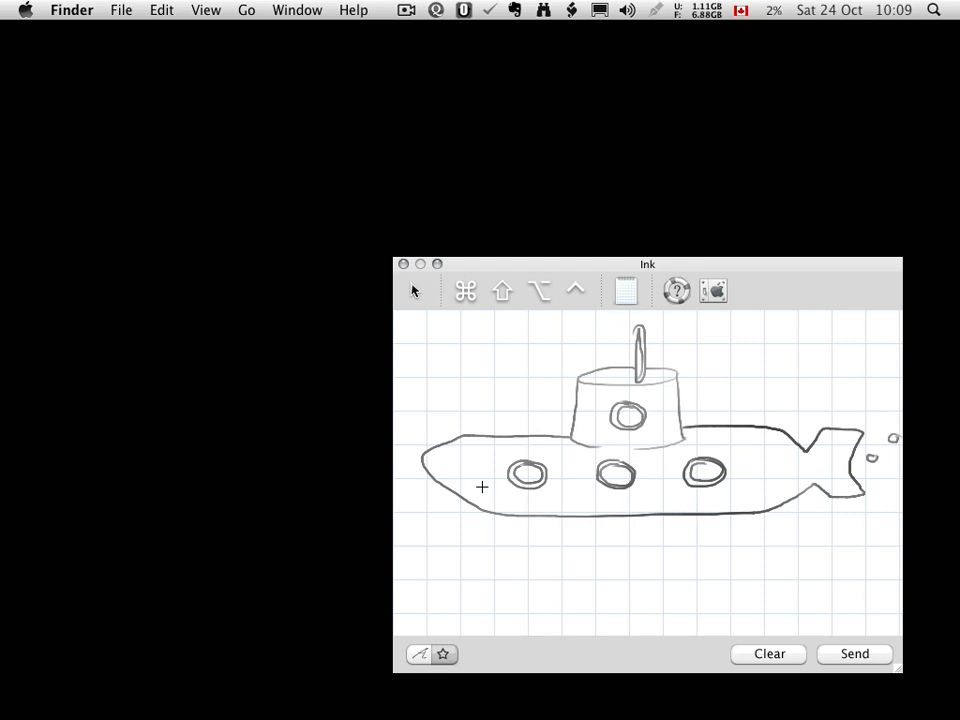
{"action": "left_click_drag", "start_coordinate": [470, 486], "coordinate": [490, 496]}
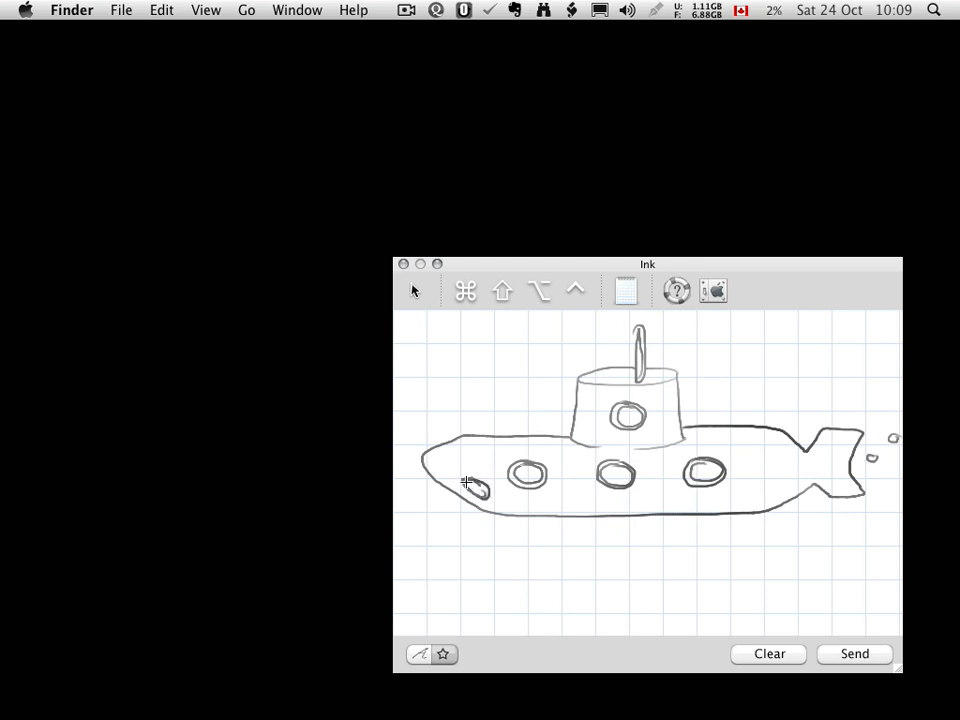
{"action": "left_click", "coordinate": [472, 486]}
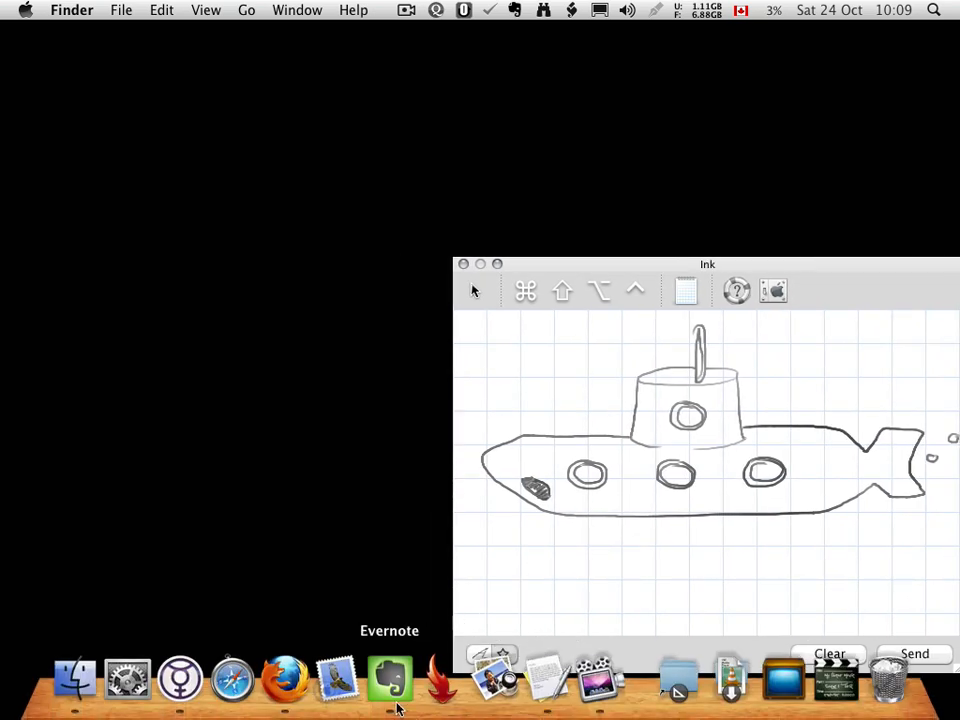
Send the submarine sketch into Evernote's Drawings note and return the pad to writing mode.
{"action": "left_click", "coordinate": [388, 678]}
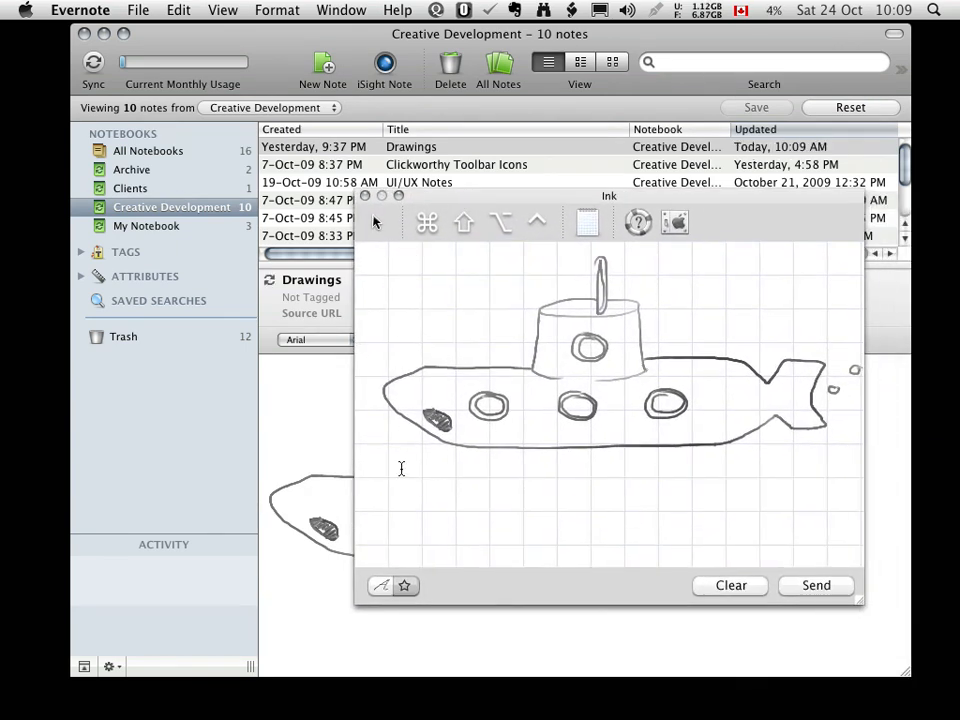
{"action": "left_click", "coordinate": [730, 584]}
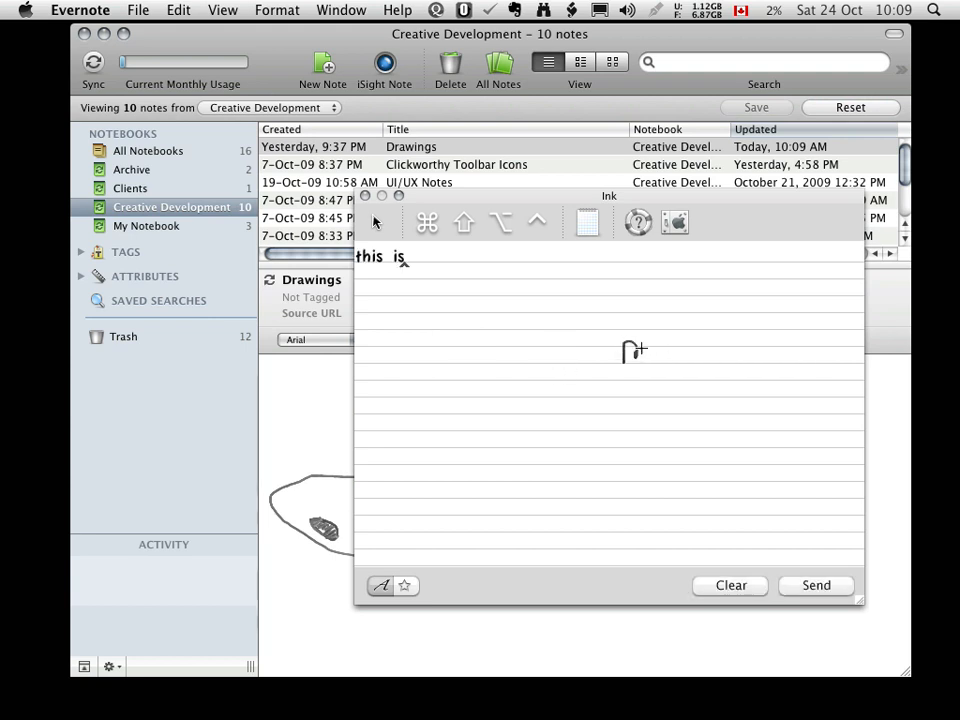
Handwrite 'my Submarine' to complete the caption and send it into the note.
{"action": "type", "text": "my"}
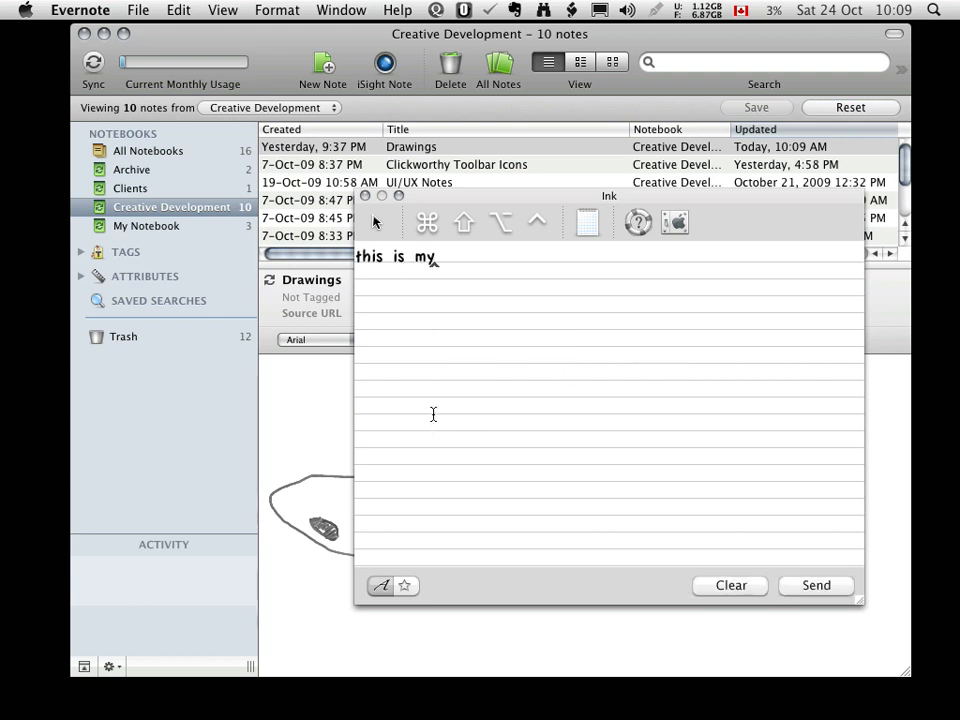
{"action": "left_click_drag", "start_coordinate": [416, 420], "coordinate": [500, 410]}
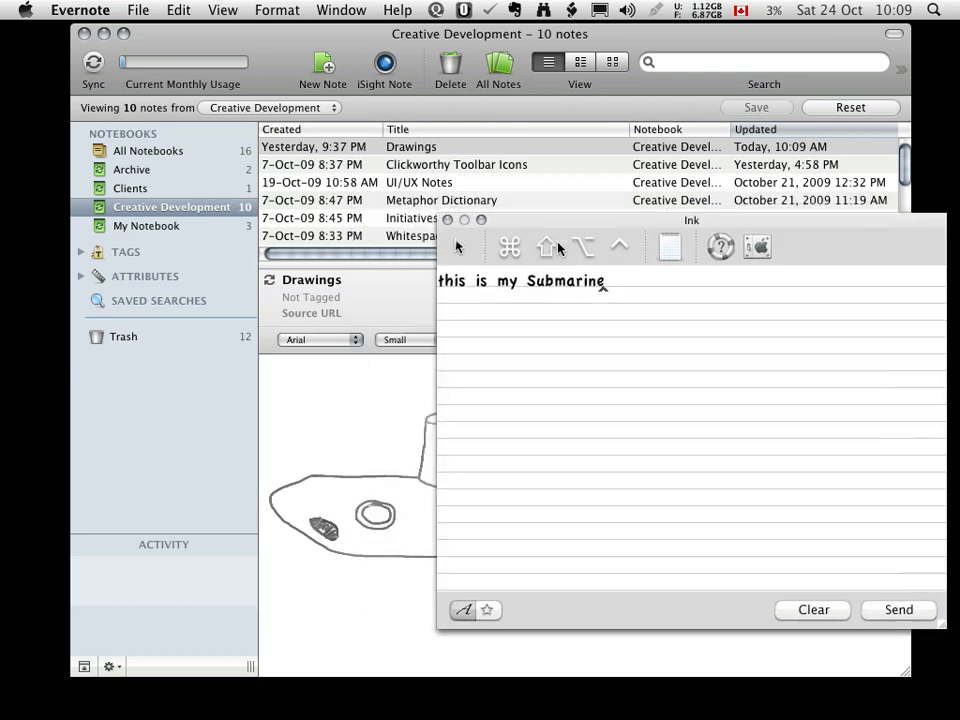
{"action": "left_click", "coordinate": [896, 608]}
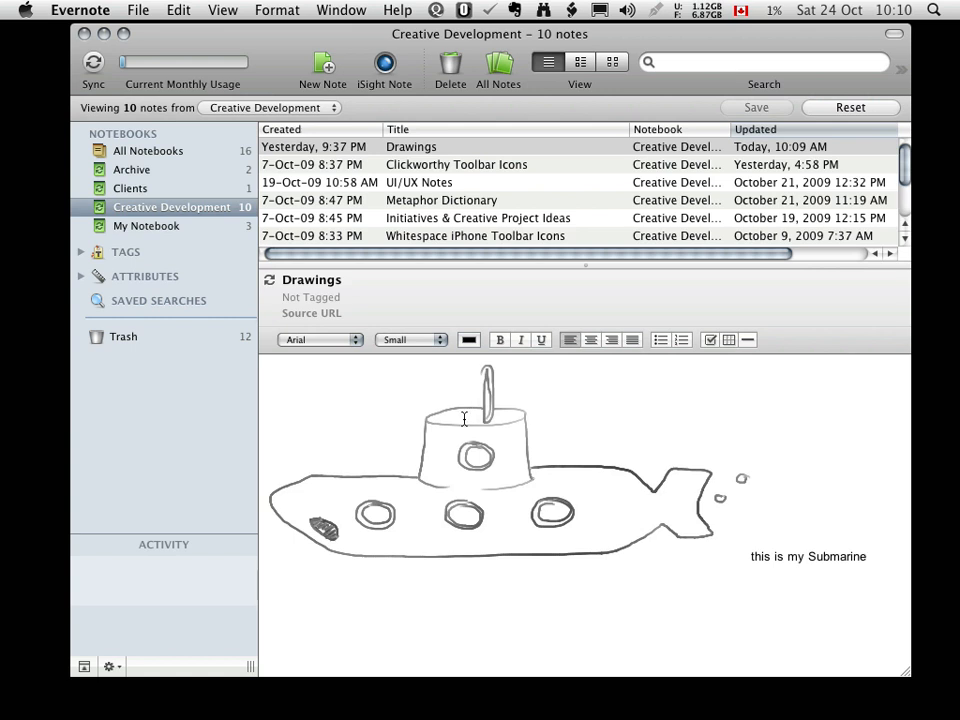
{"action": "mouse_move", "coordinate": [460, 420]}
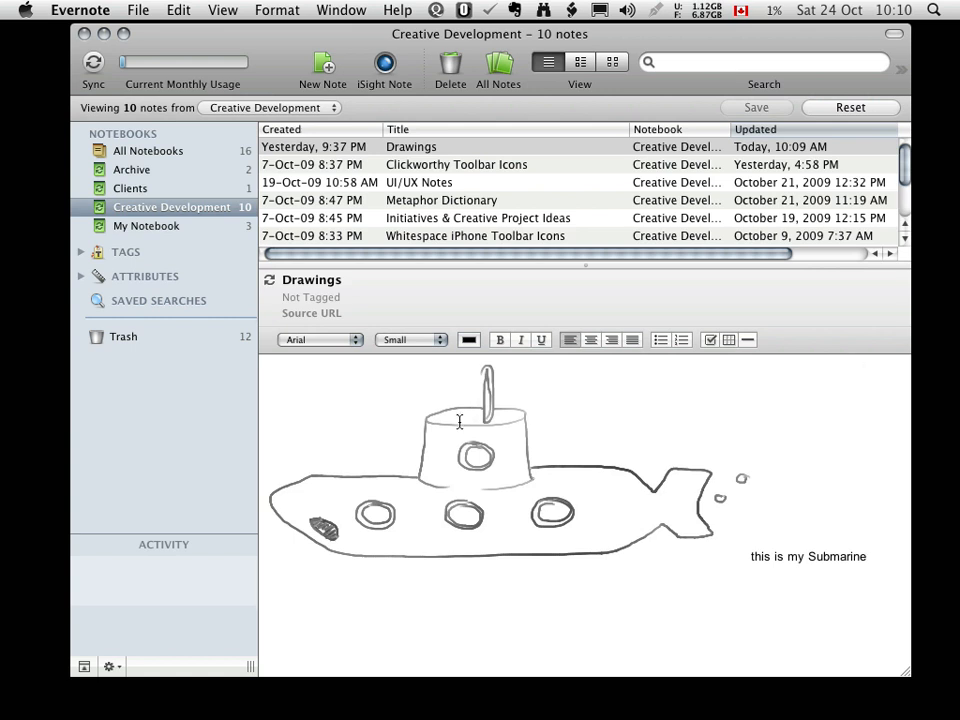